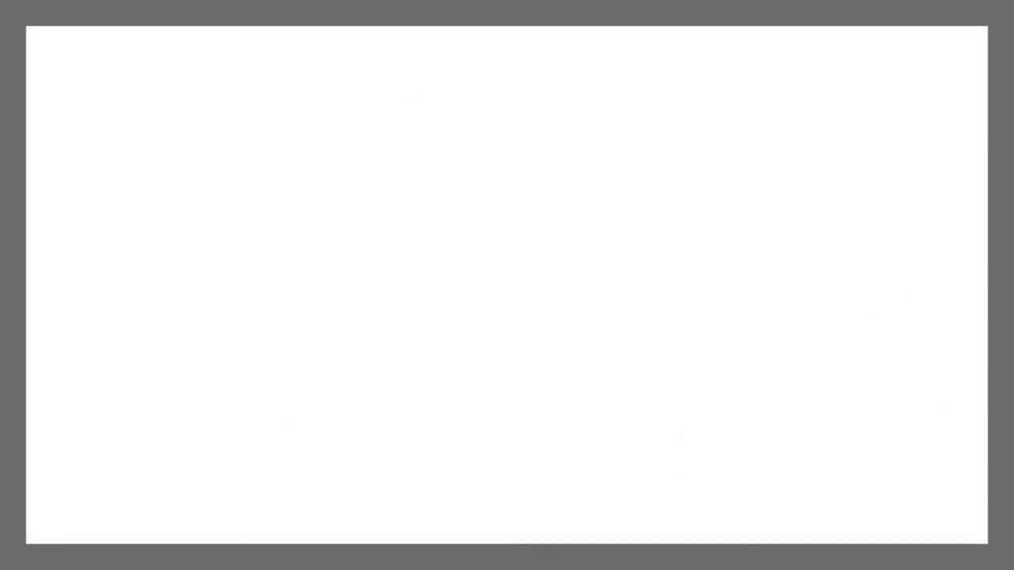
text(PA X=2)
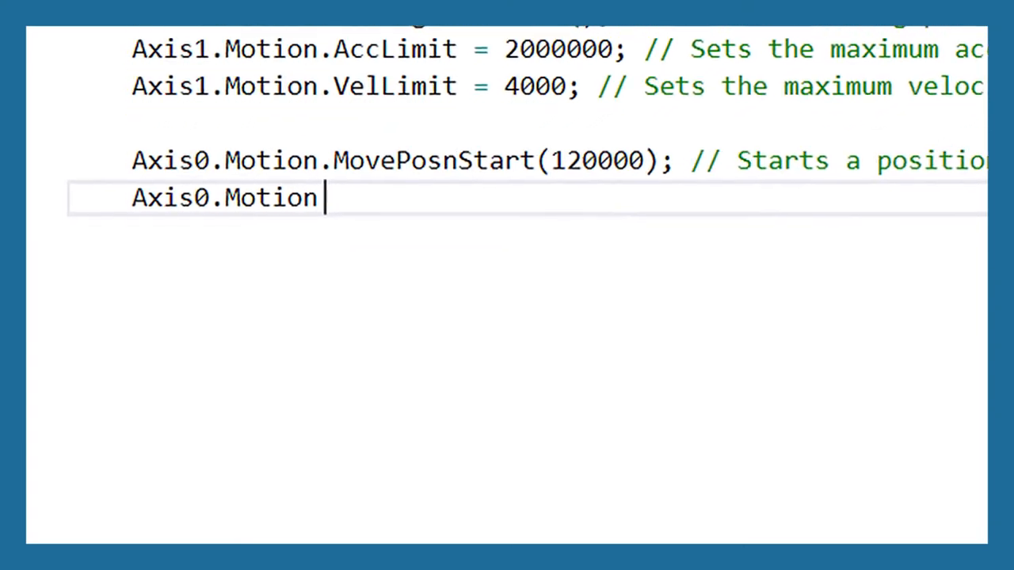
text(.)
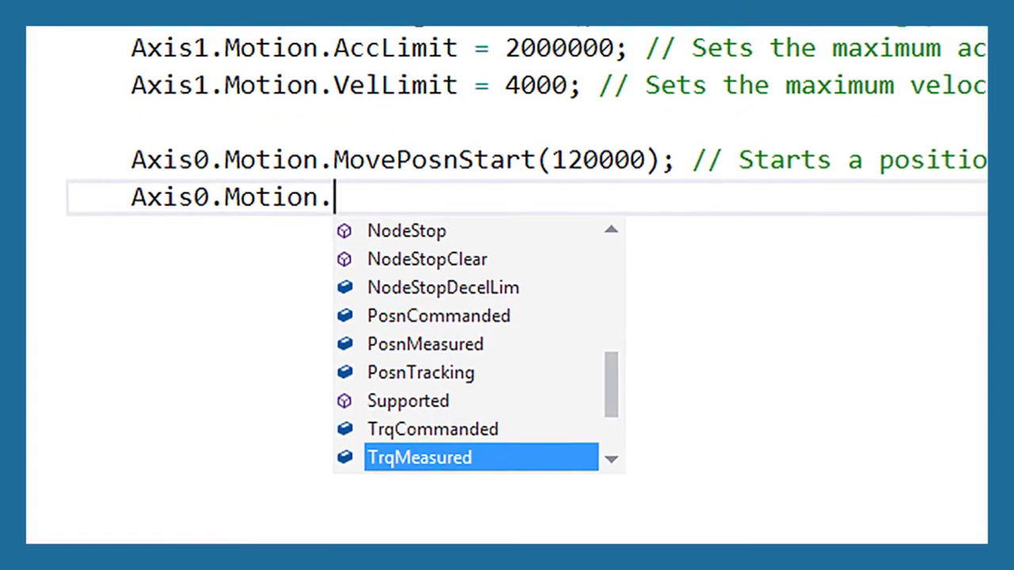